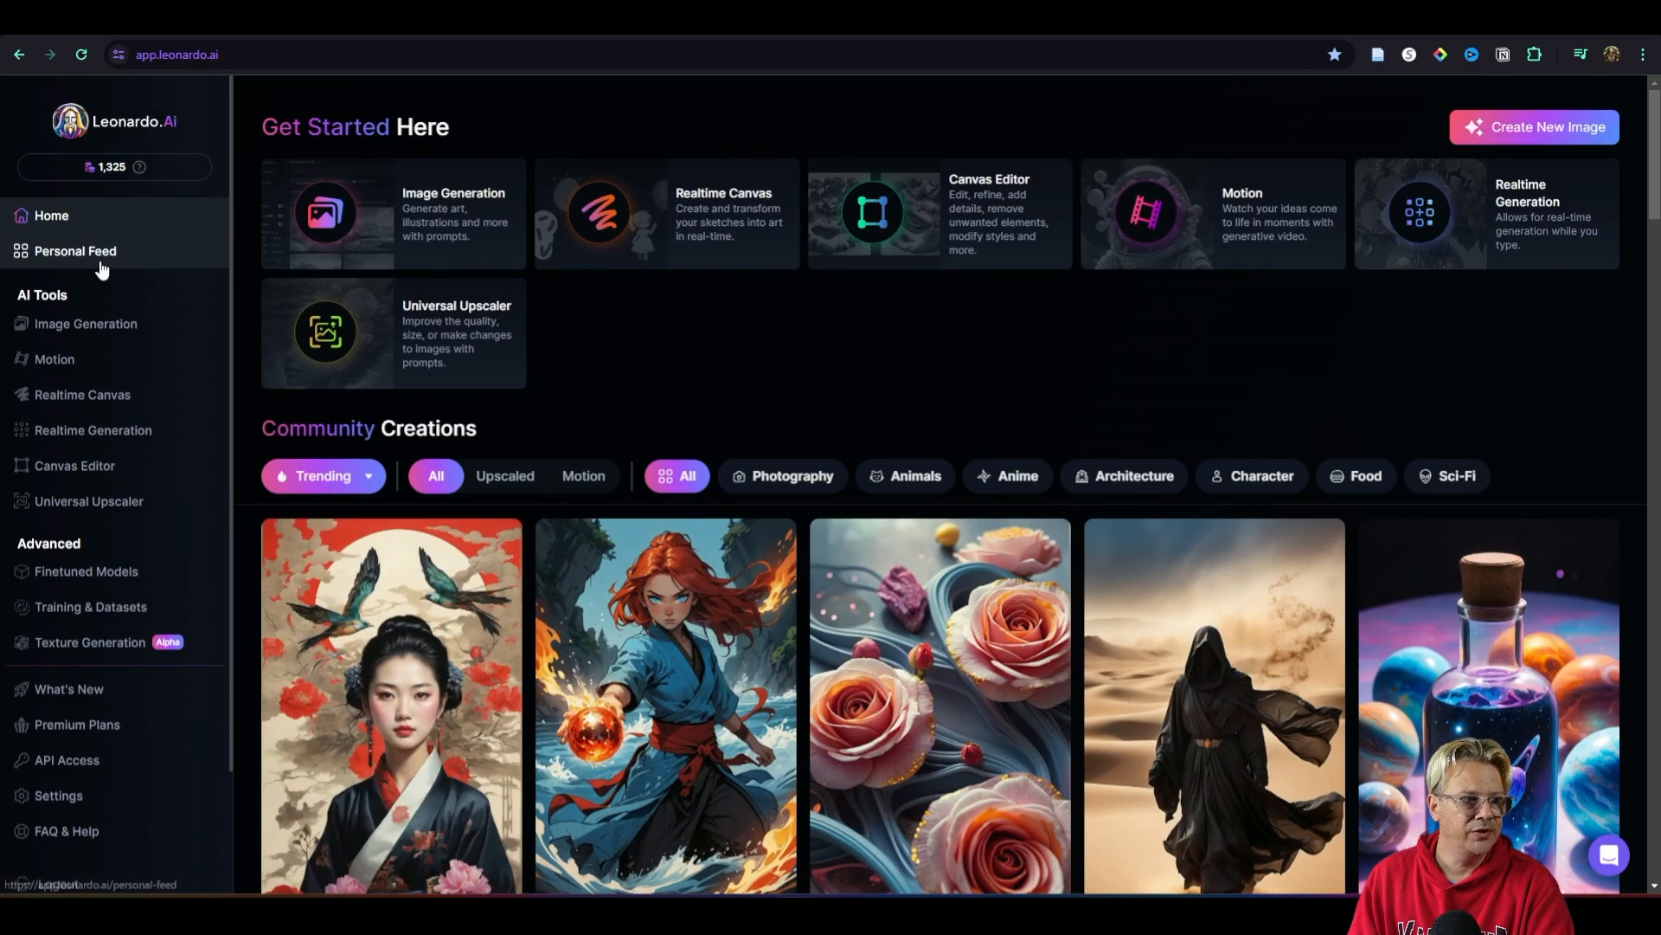
Step: Switch to the Personal Feed from the left sidebar
{"action": "left_click", "coordinate": [75, 251]}
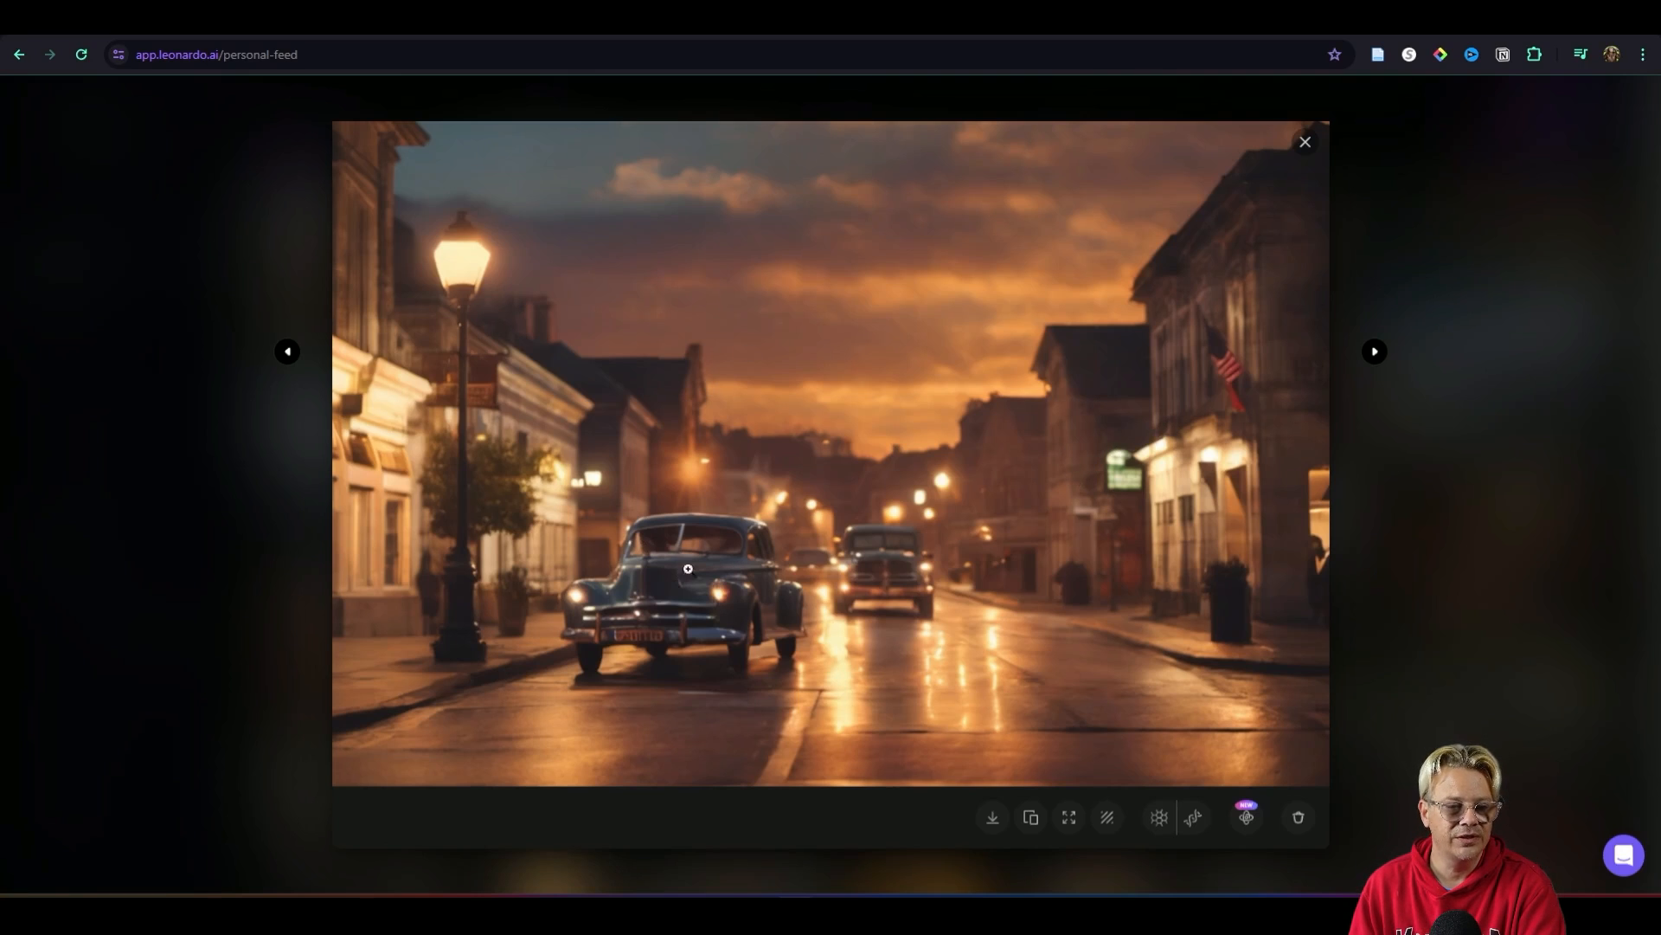
{"action": "left_click", "coordinate": [1374, 351]}
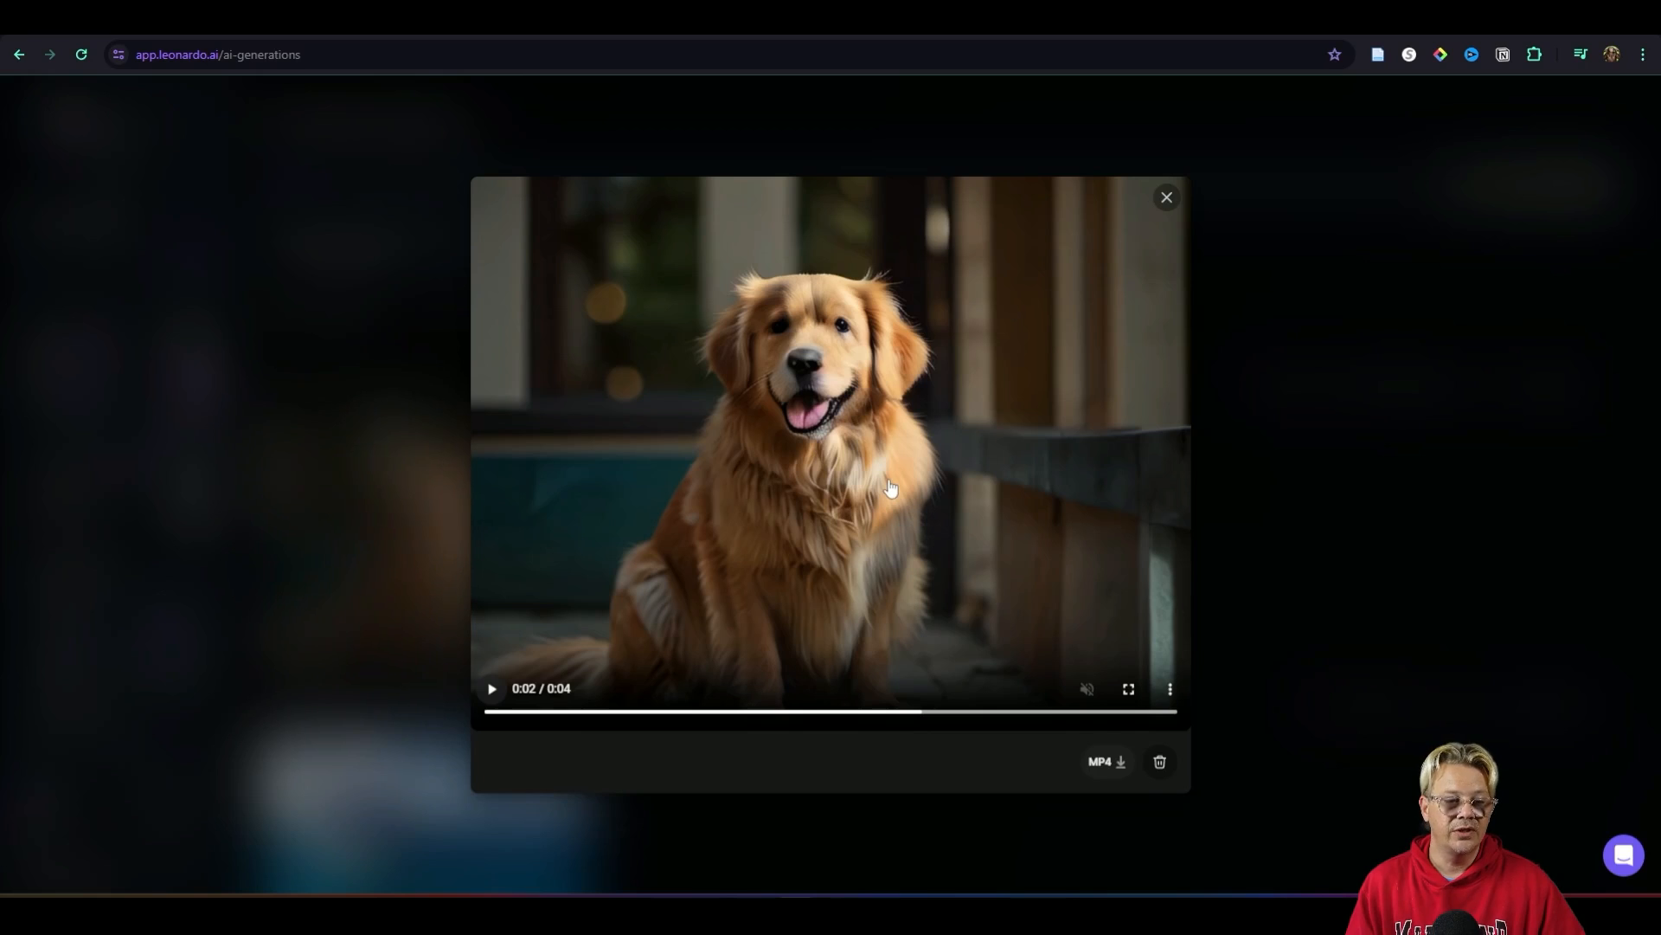
{"action": "mouse_move", "coordinate": [1106, 762]}
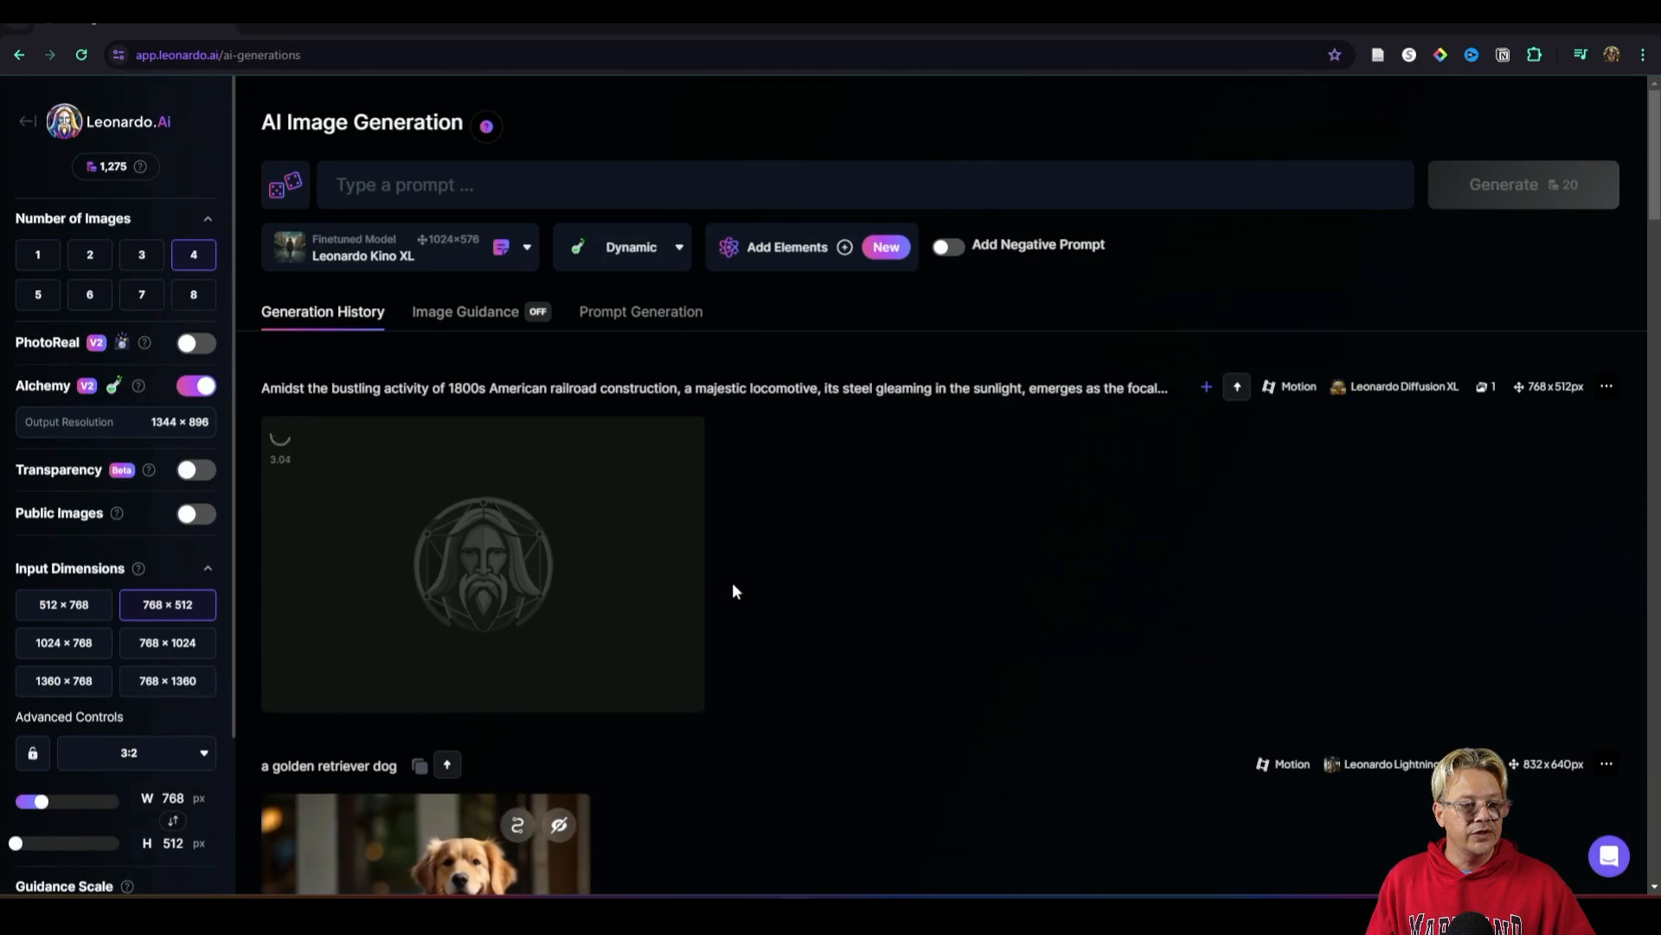
{"action": "mouse_move", "coordinate": [917, 545]}
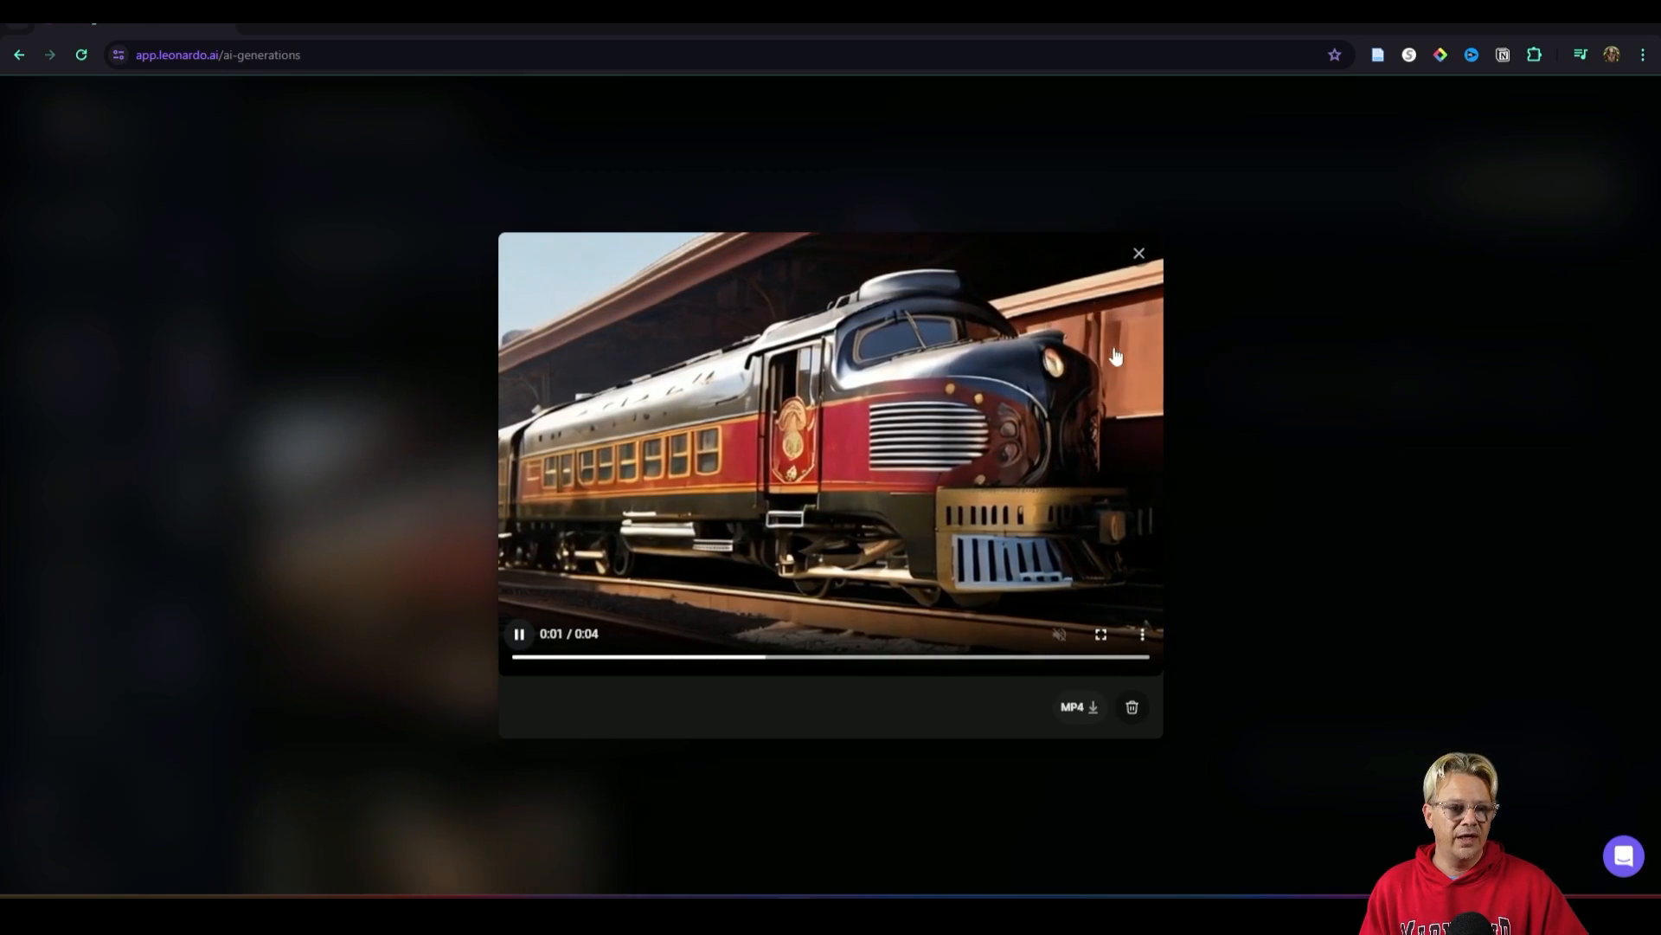
Step: Close the locomotive video viewer and return to the generation history
{"action": "left_click", "coordinate": [1139, 252]}
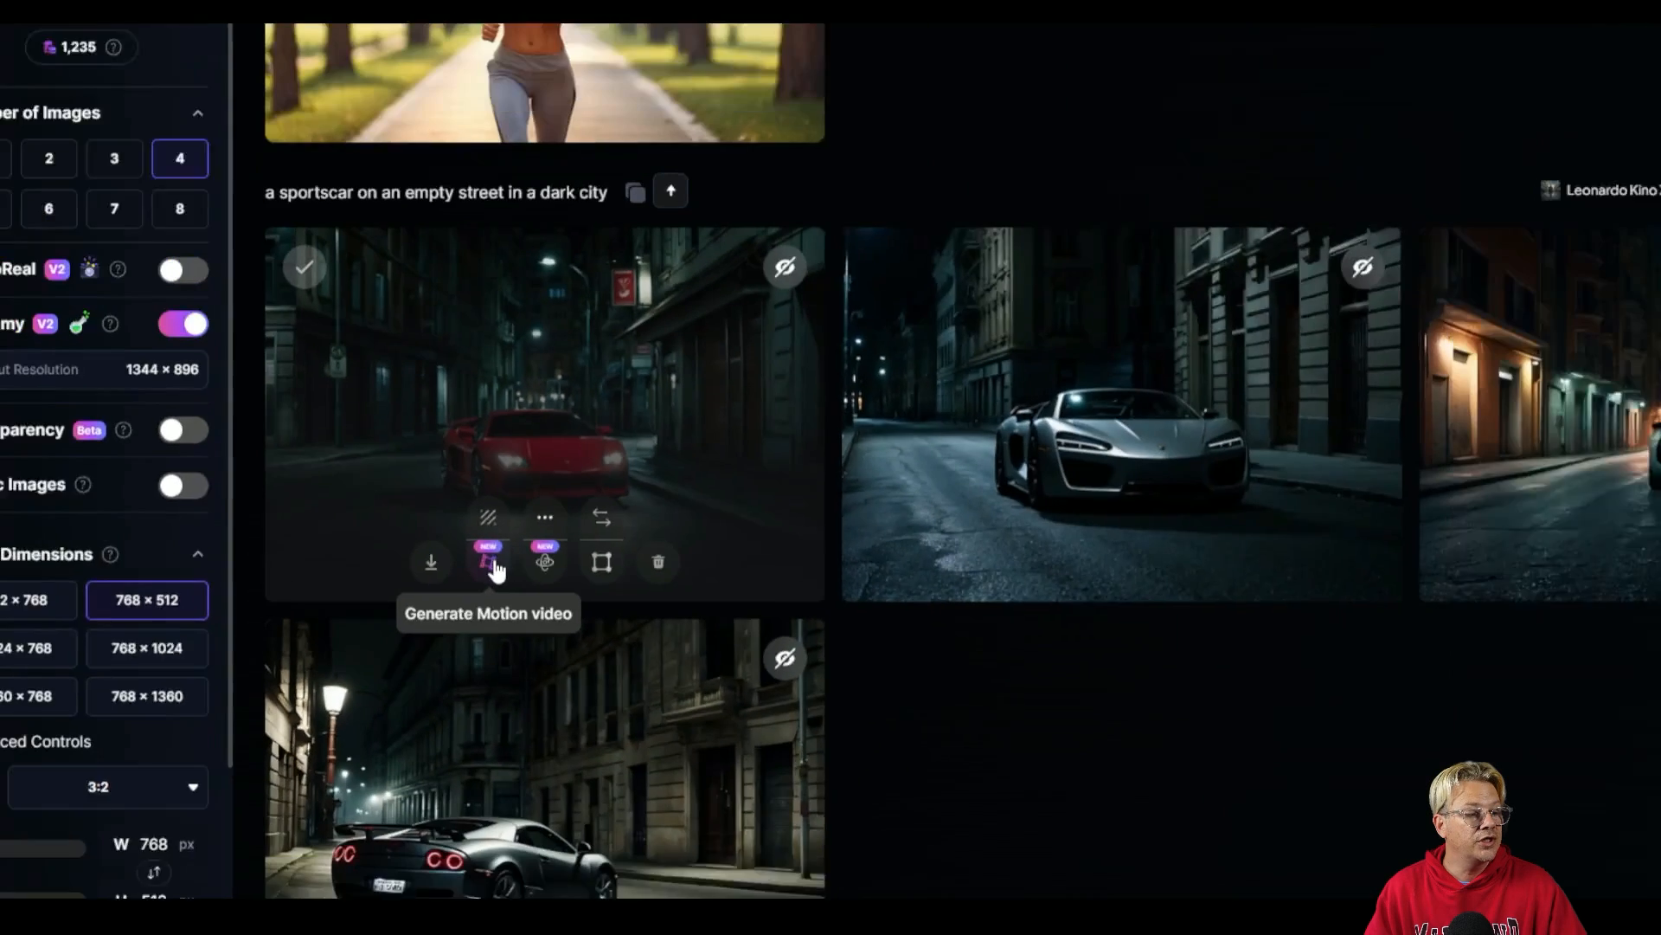
Step: Start an Image2Motion video generation from the red sportscar image
{"action": "left_click", "coordinate": [488, 560]}
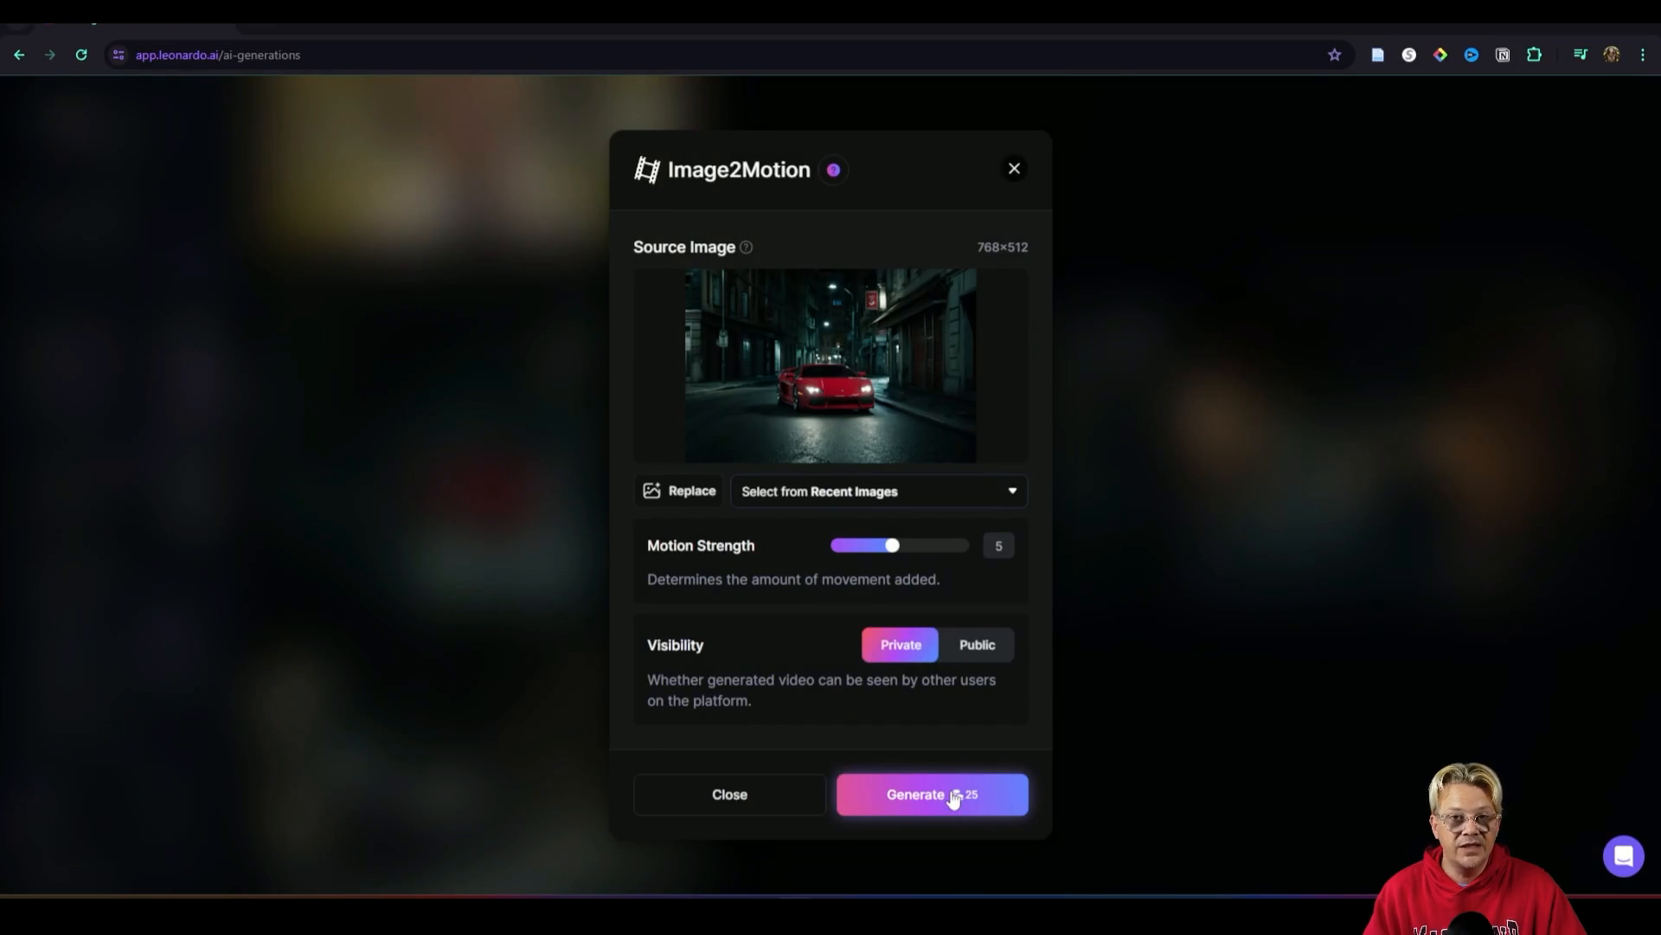
{"action": "left_click", "coordinate": [931, 794]}
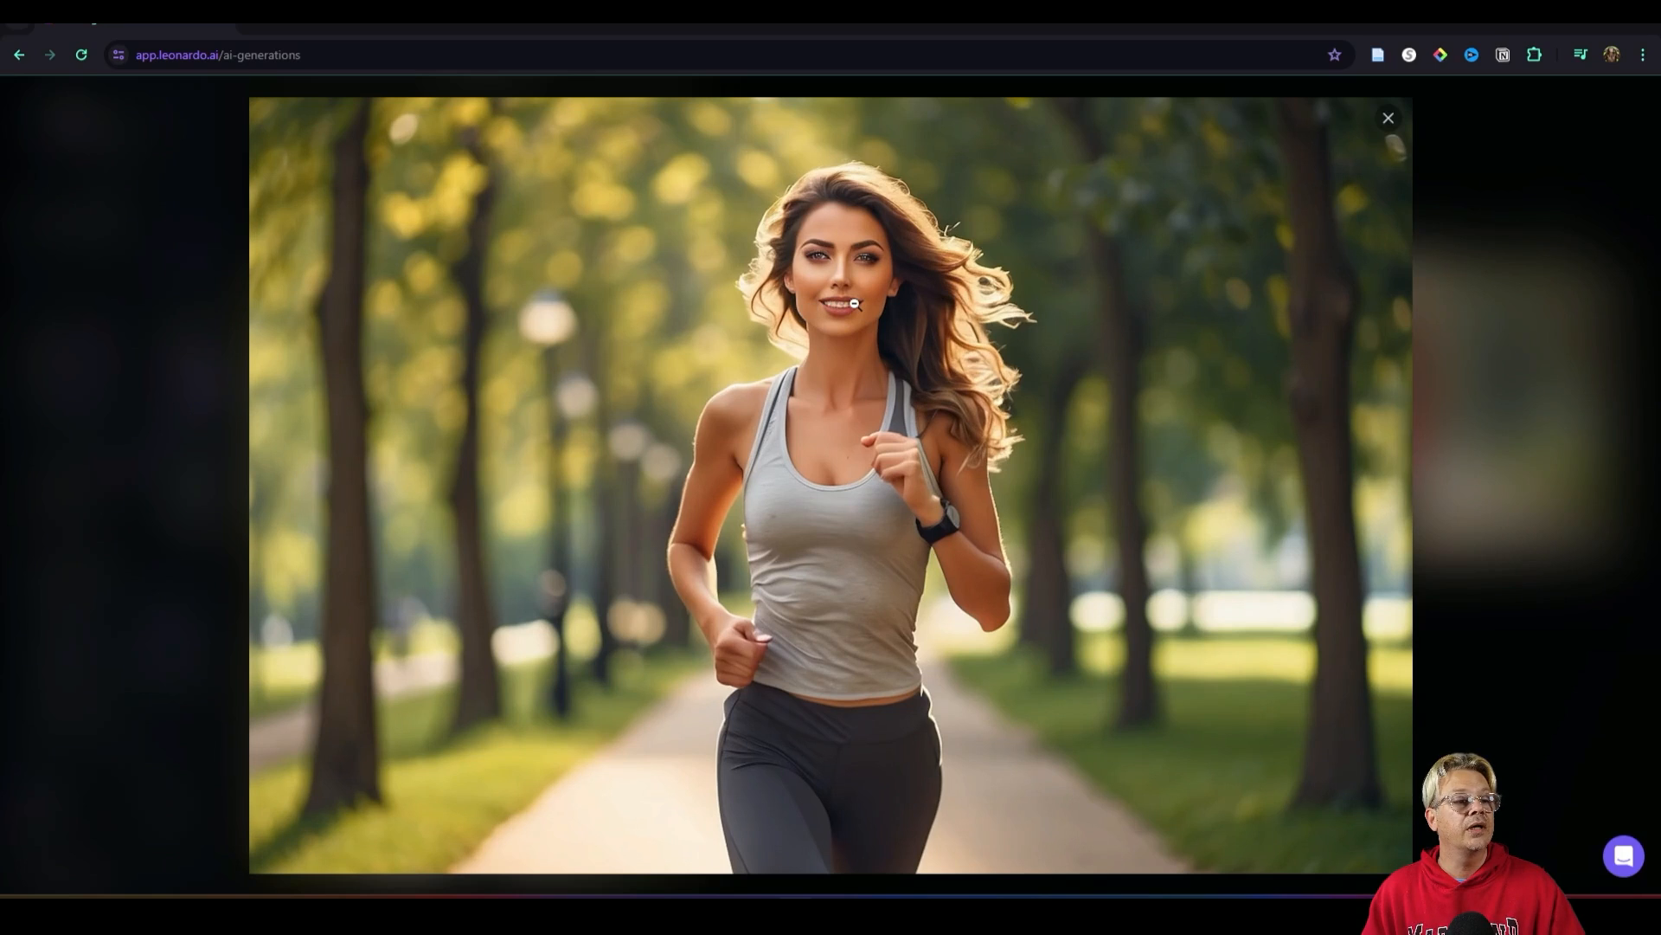
{"action": "mouse_move", "coordinate": [810, 261]}
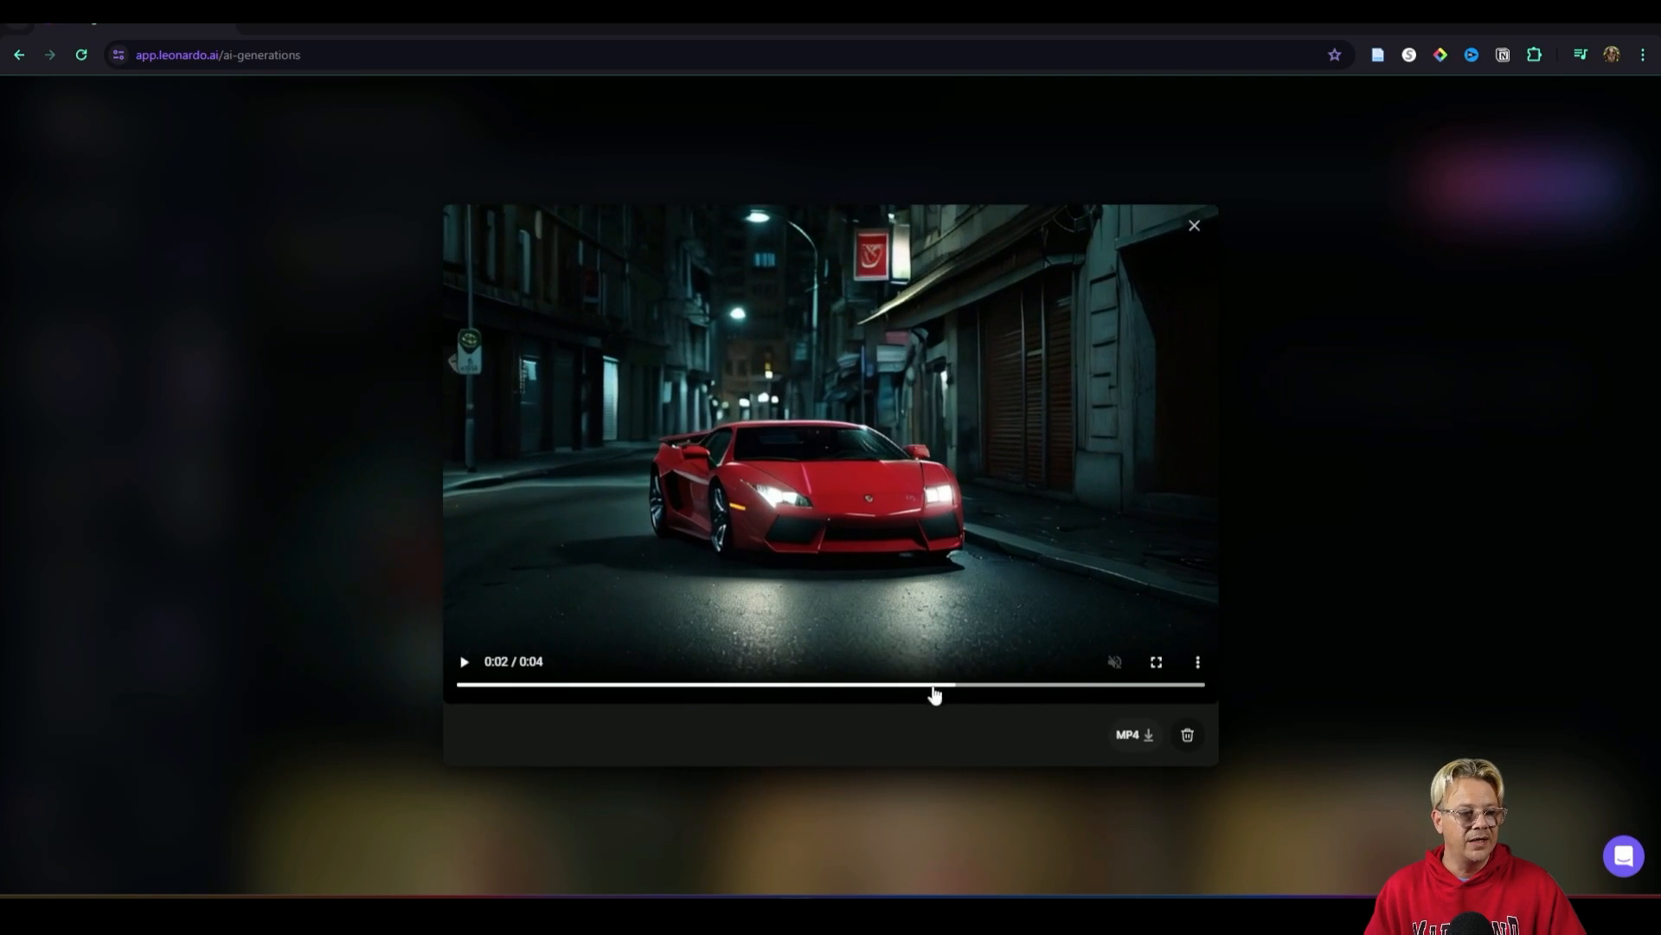
Step: Preview the red sports car night-street motion video in the player
{"action": "left_click", "coordinate": [464, 661]}
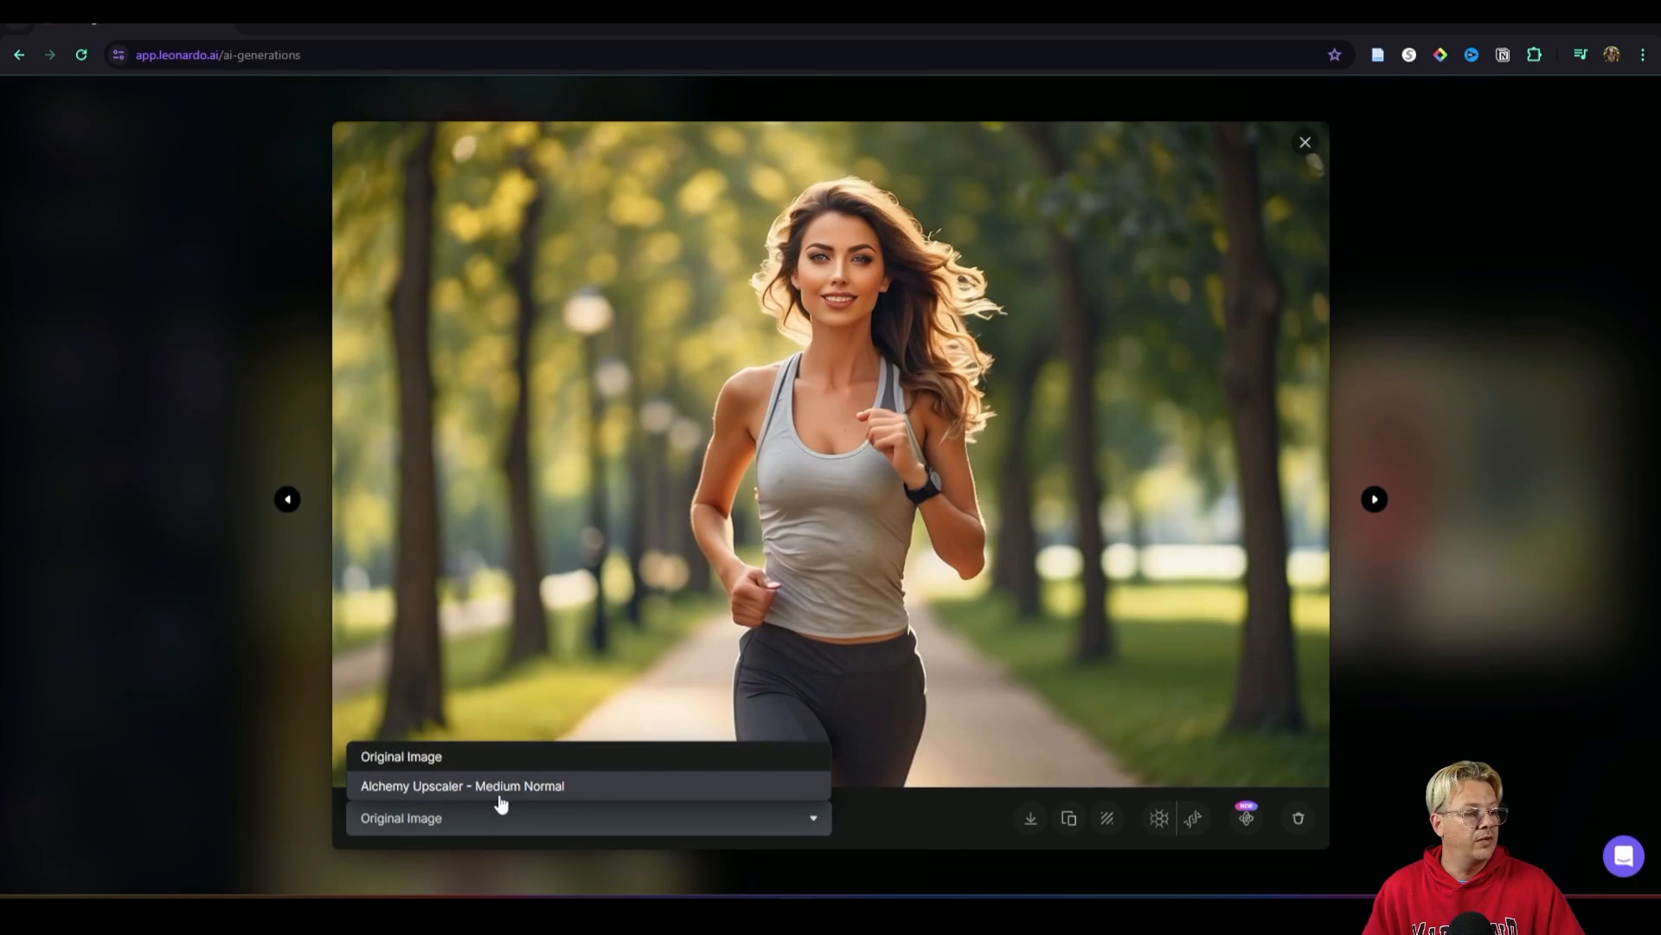
Step: Run a High-strength Alchemy upscale on the jogger image's Alchemy Upscaler version
{"action": "left_click", "coordinate": [462, 786]}
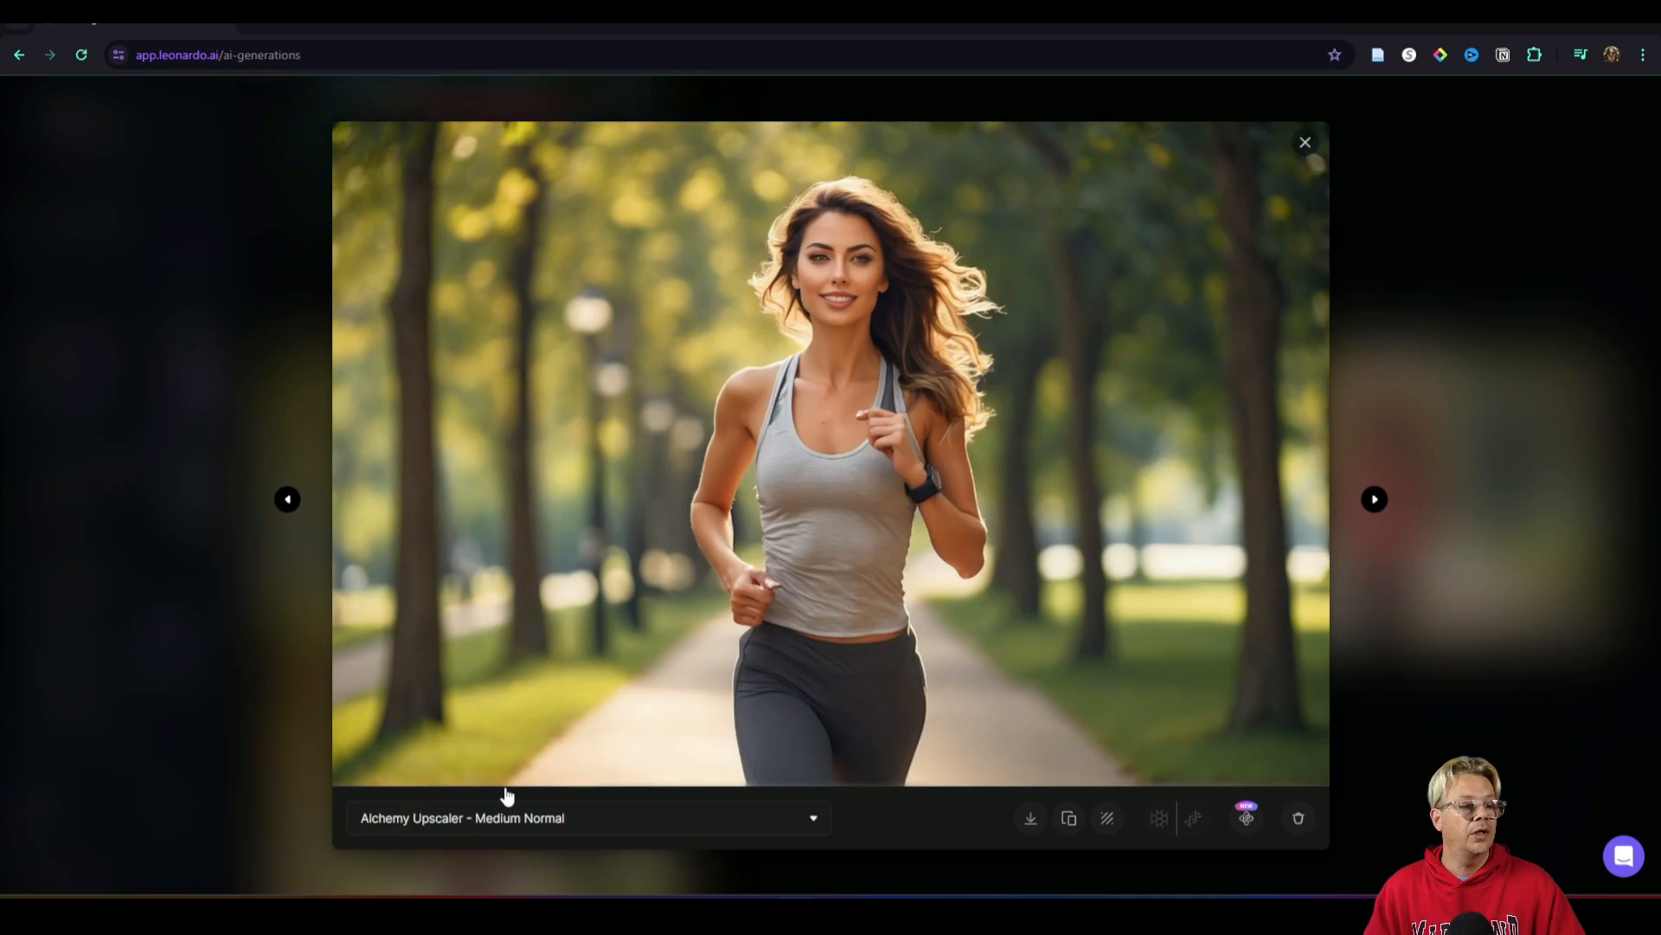
{"action": "left_click", "coordinate": [1244, 817]}
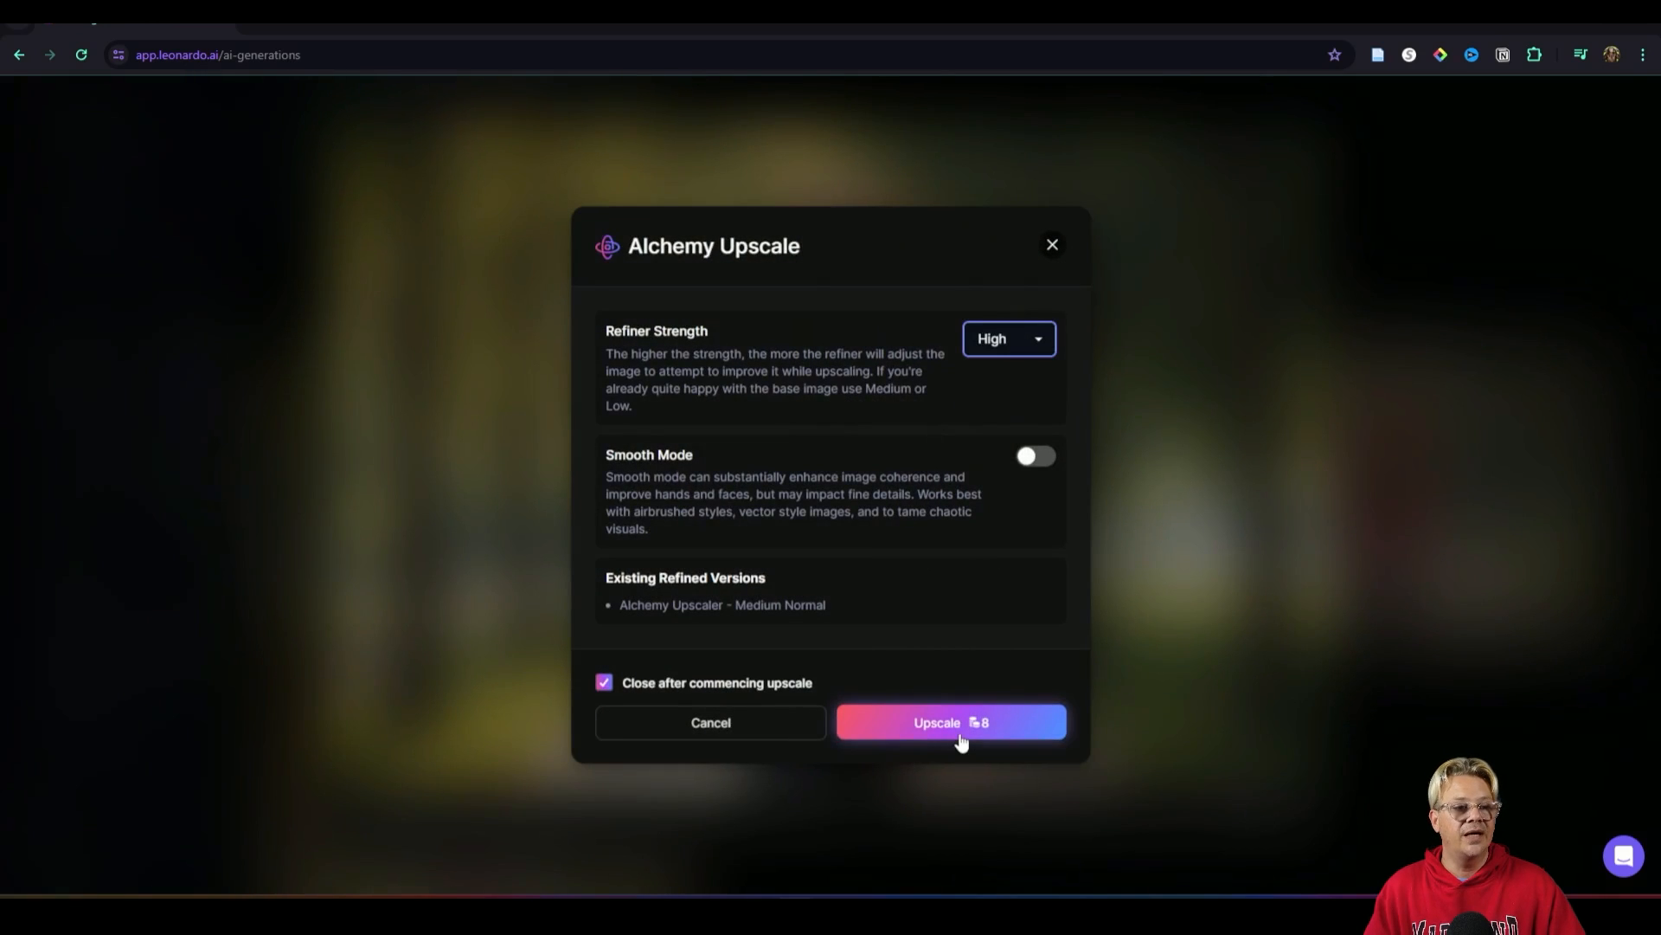
{"action": "left_click", "coordinate": [950, 721]}
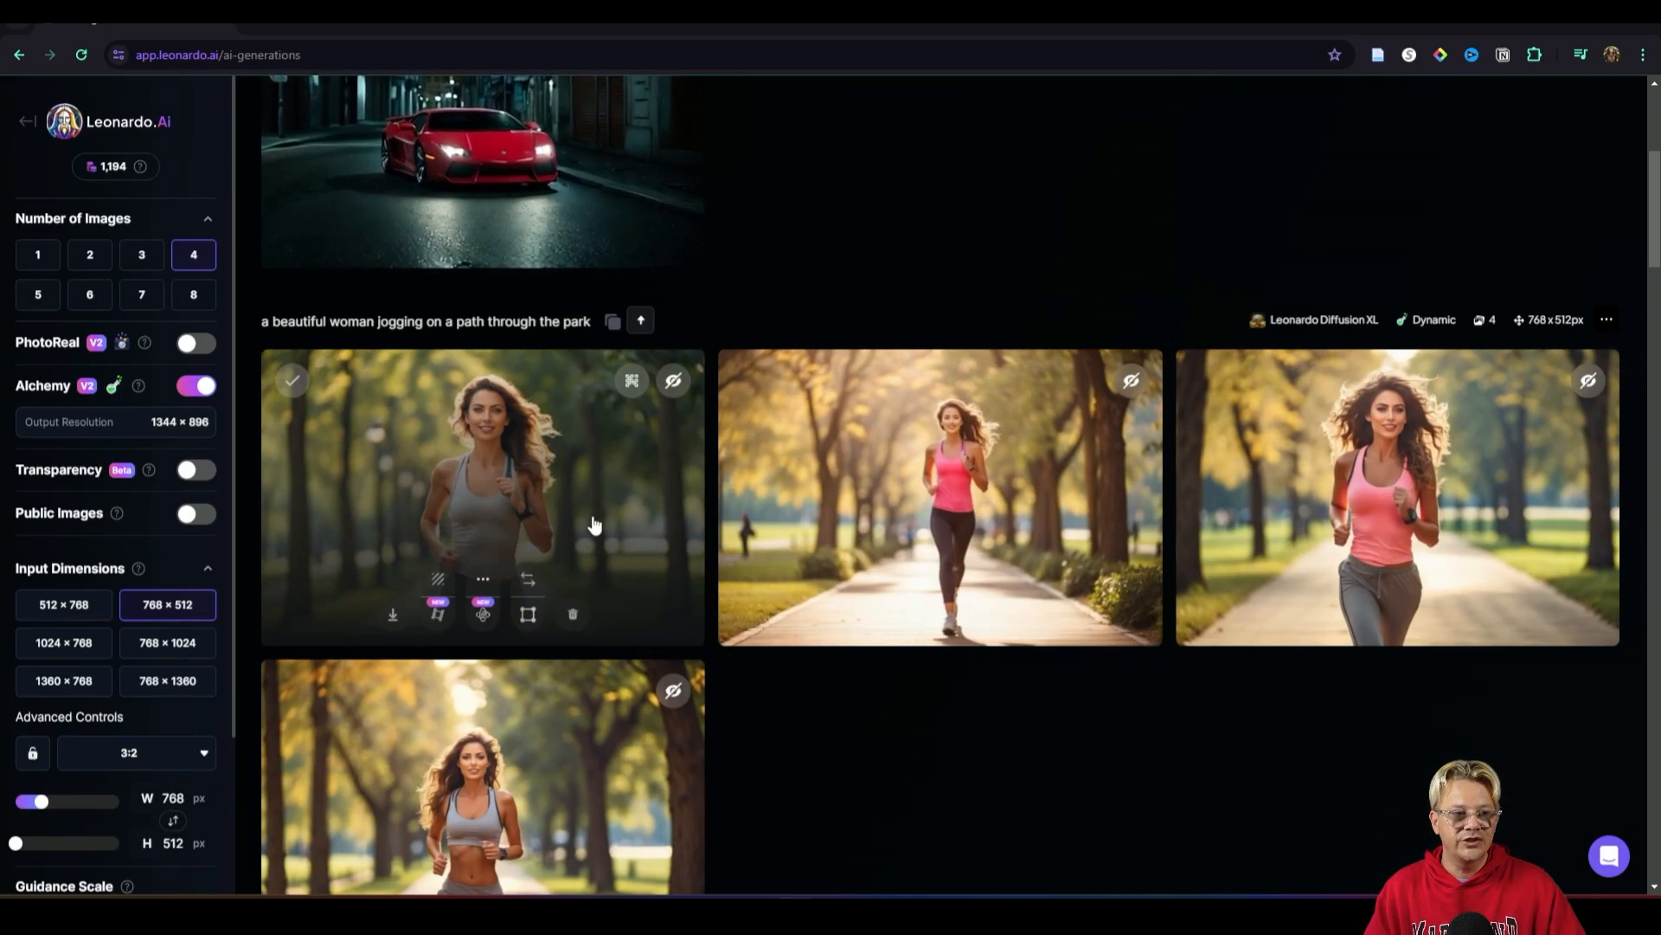
{"action": "left_click", "coordinate": [483, 499]}
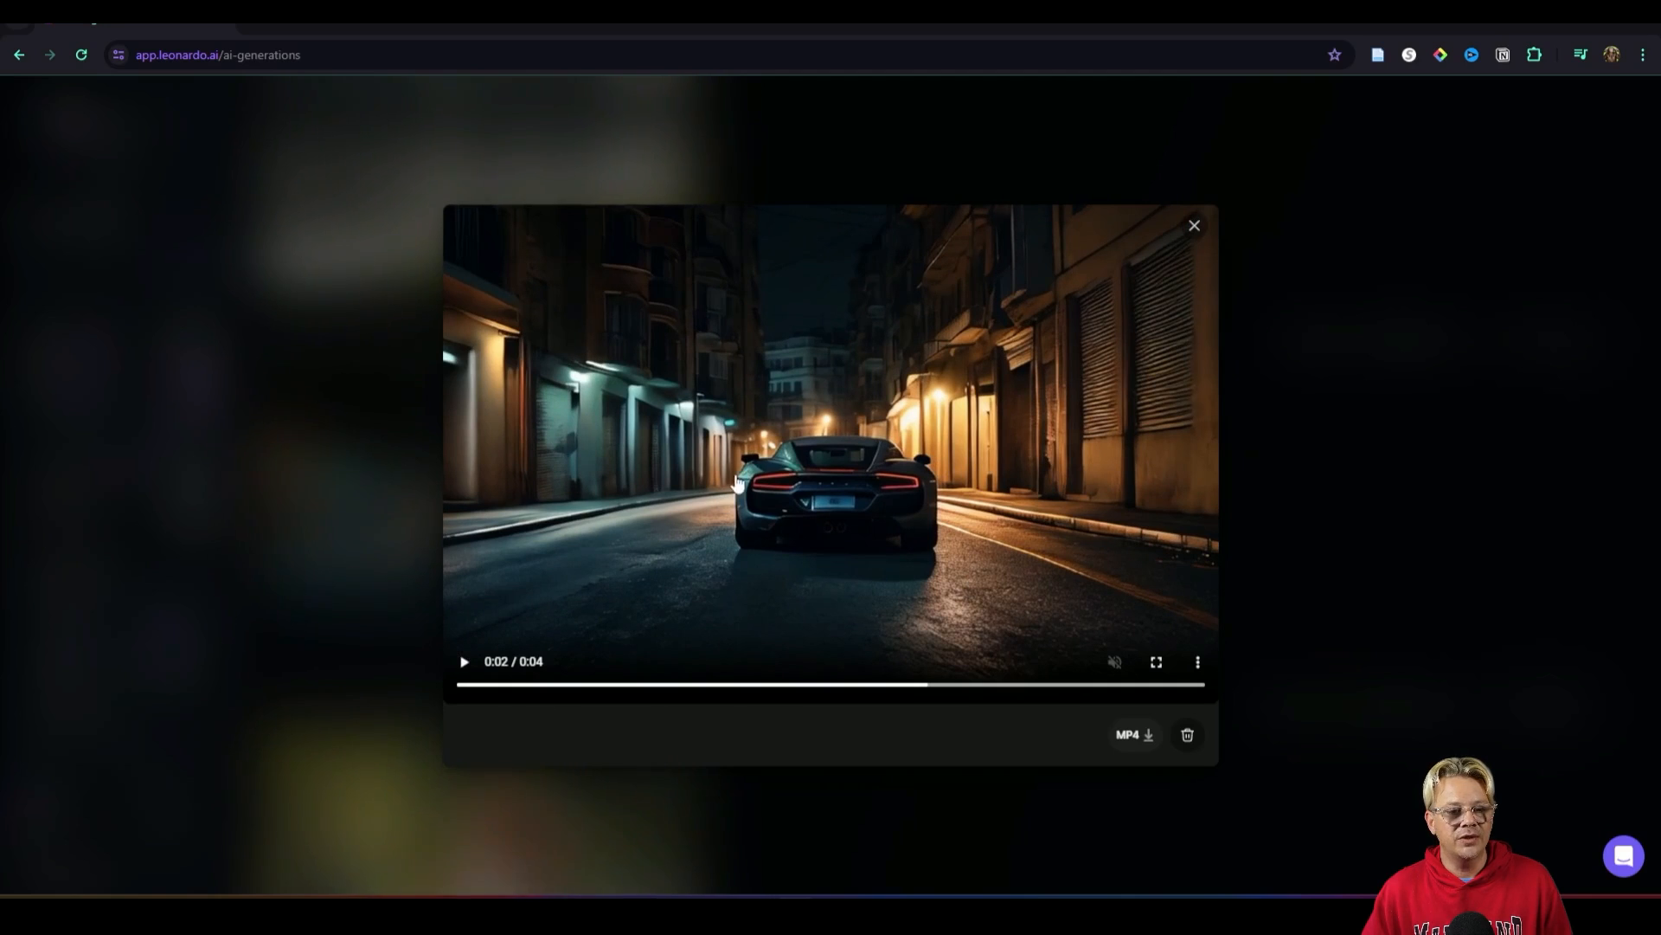
Step: Preview the dark sports car night-street motion video in the player
{"action": "left_click", "coordinate": [1194, 224]}
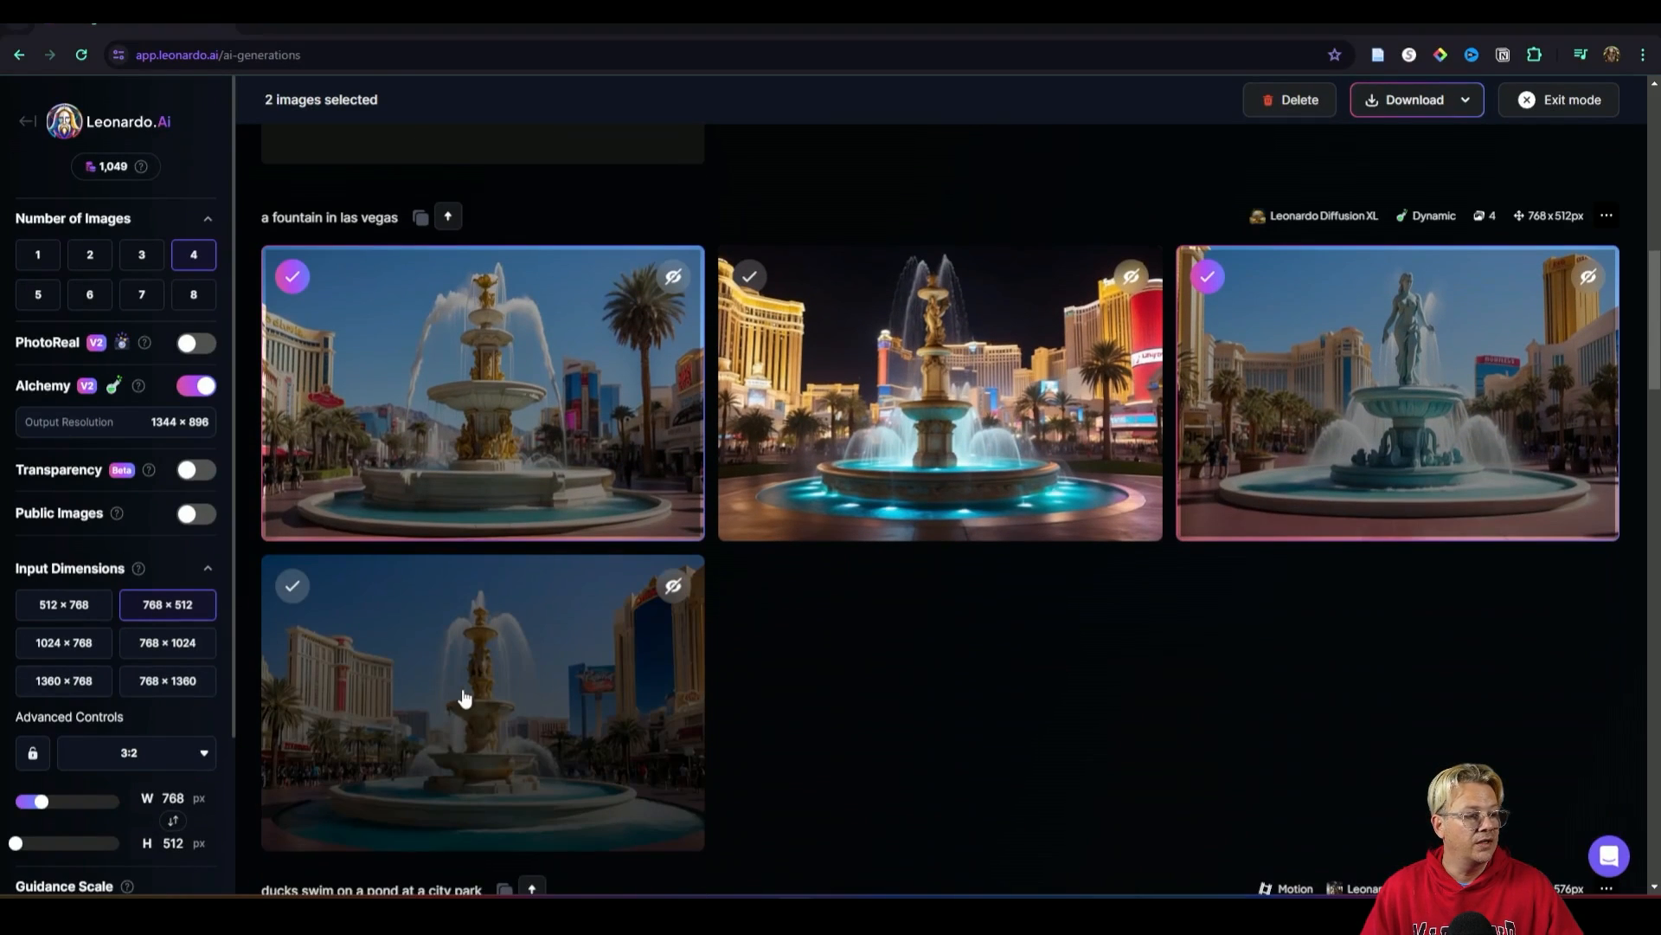
Step: Scroll down the generation history to review the other generations for removal
{"action": "scroll", "scroll_direction": "down", "scroll_amount": 3}
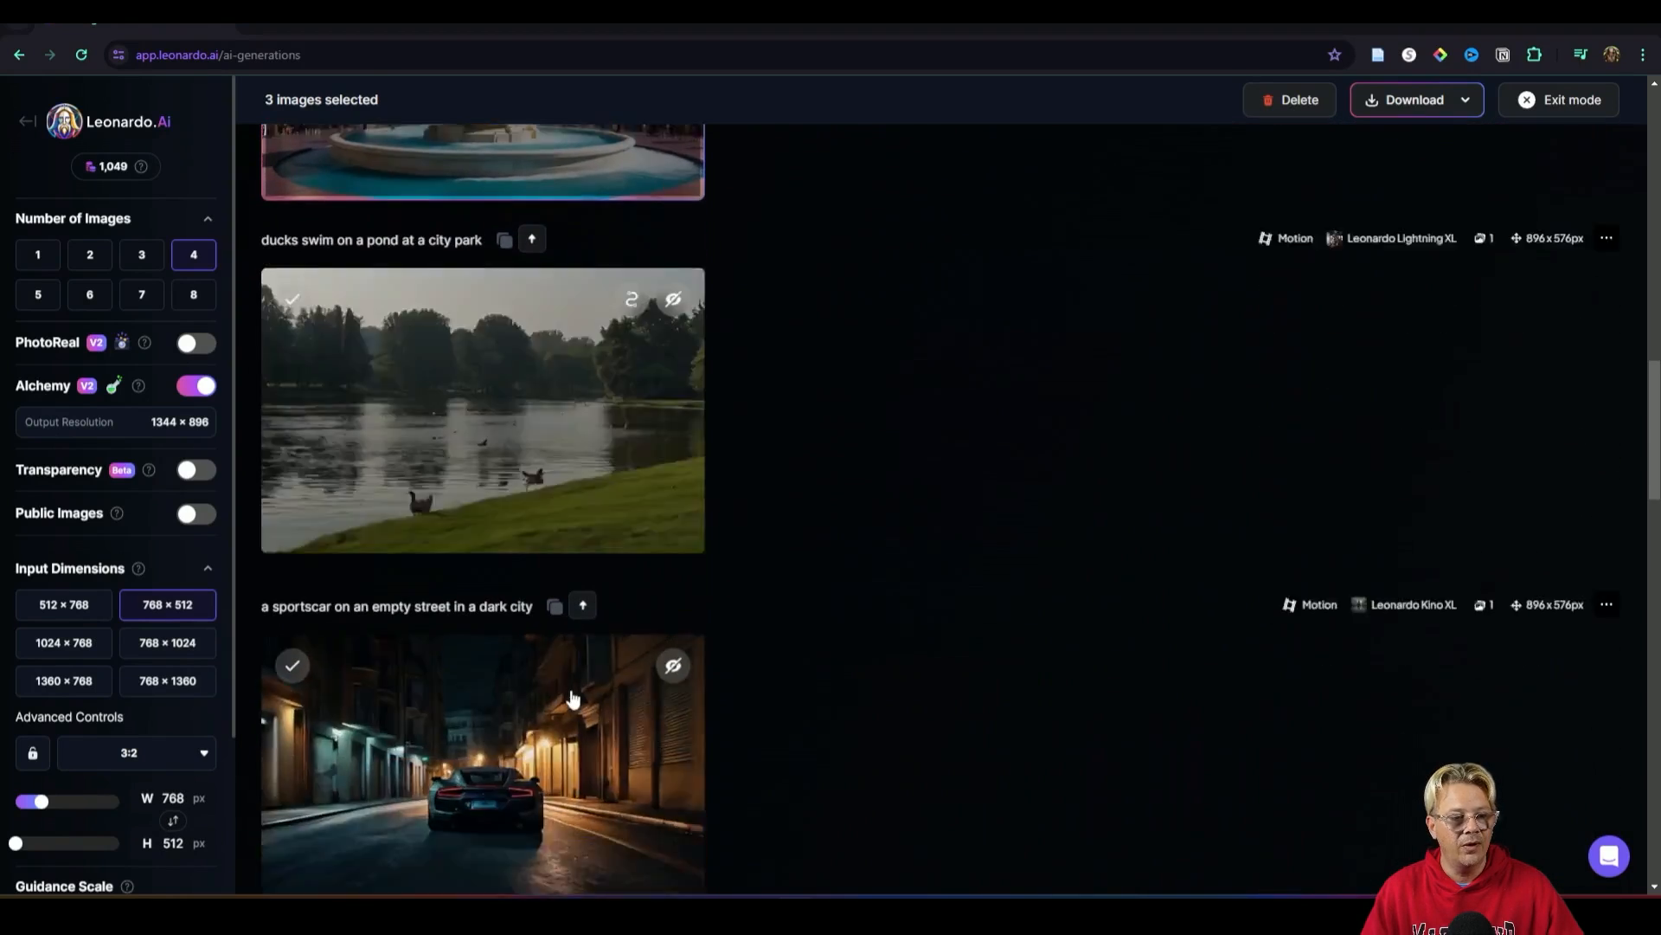
{"action": "scroll", "scroll_direction": "down", "scroll_amount": 3}
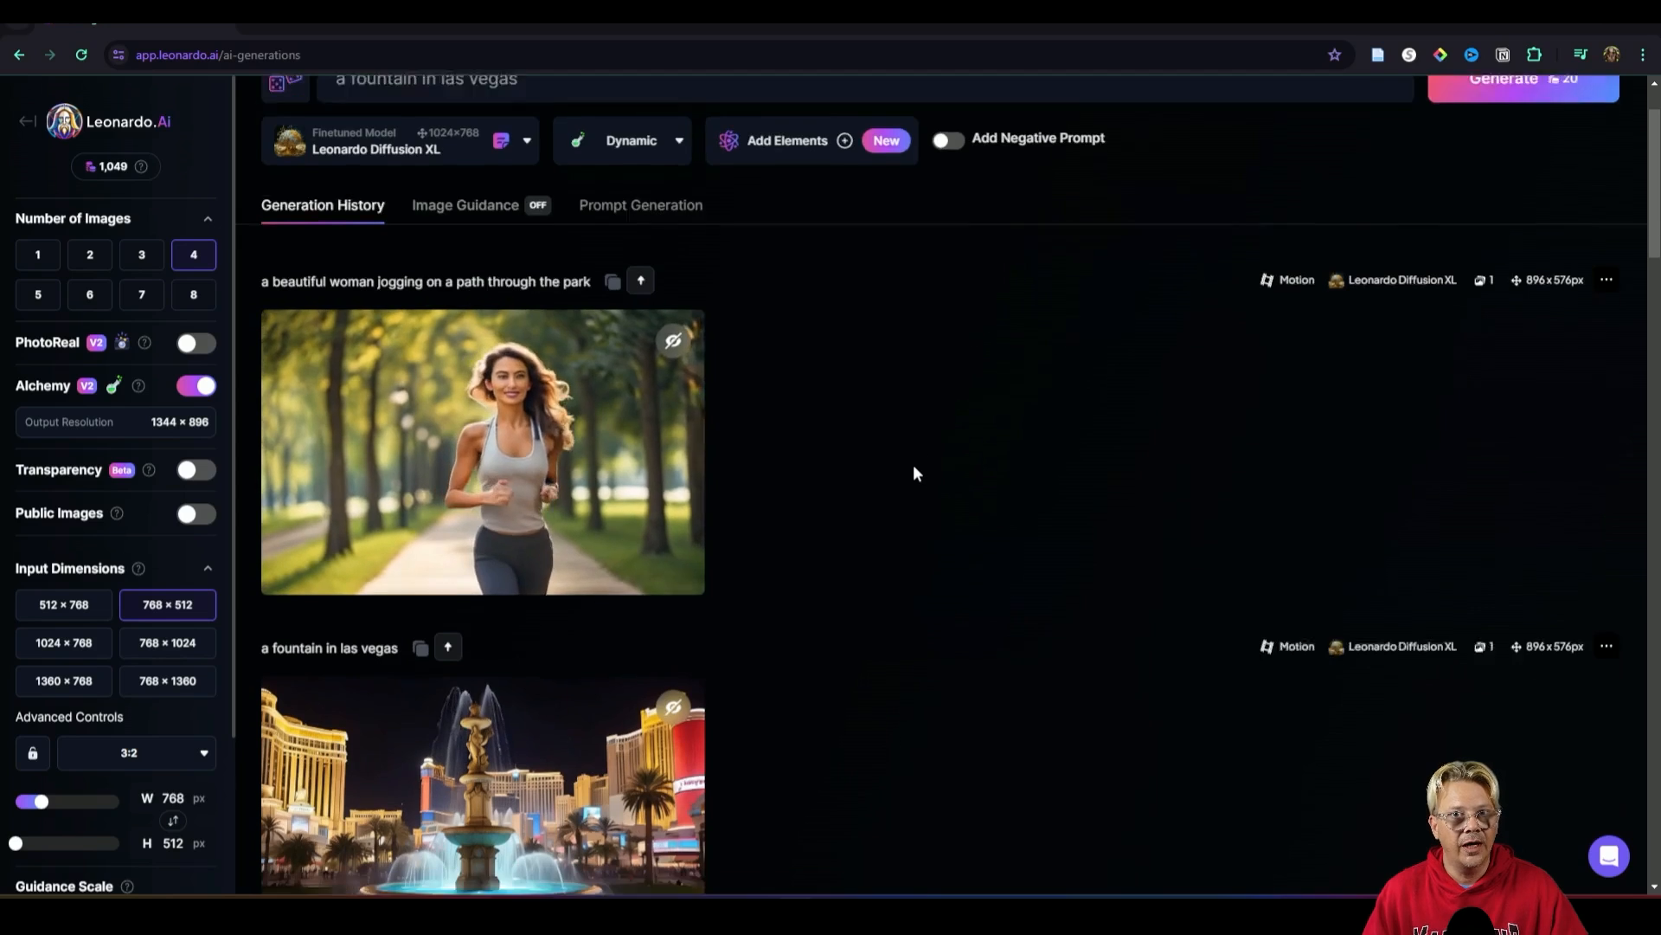
{"action": "scroll", "scroll_direction": "down", "scroll_amount": 3}
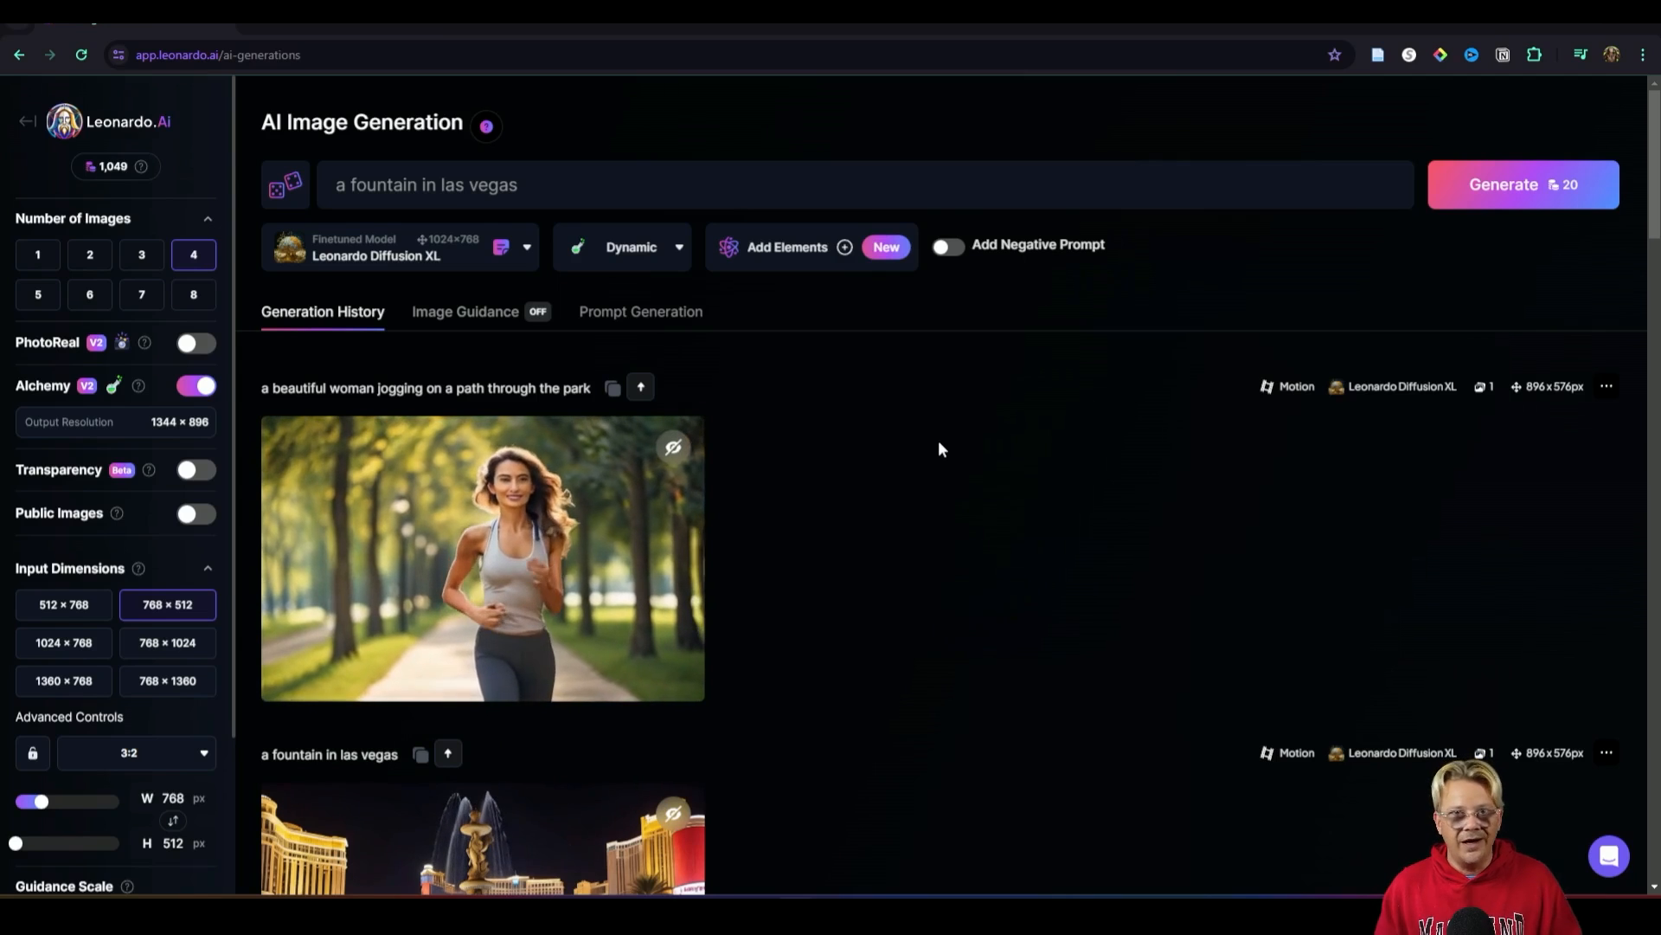
{"action": "scroll", "scroll_direction": "down", "scroll_amount": 3}
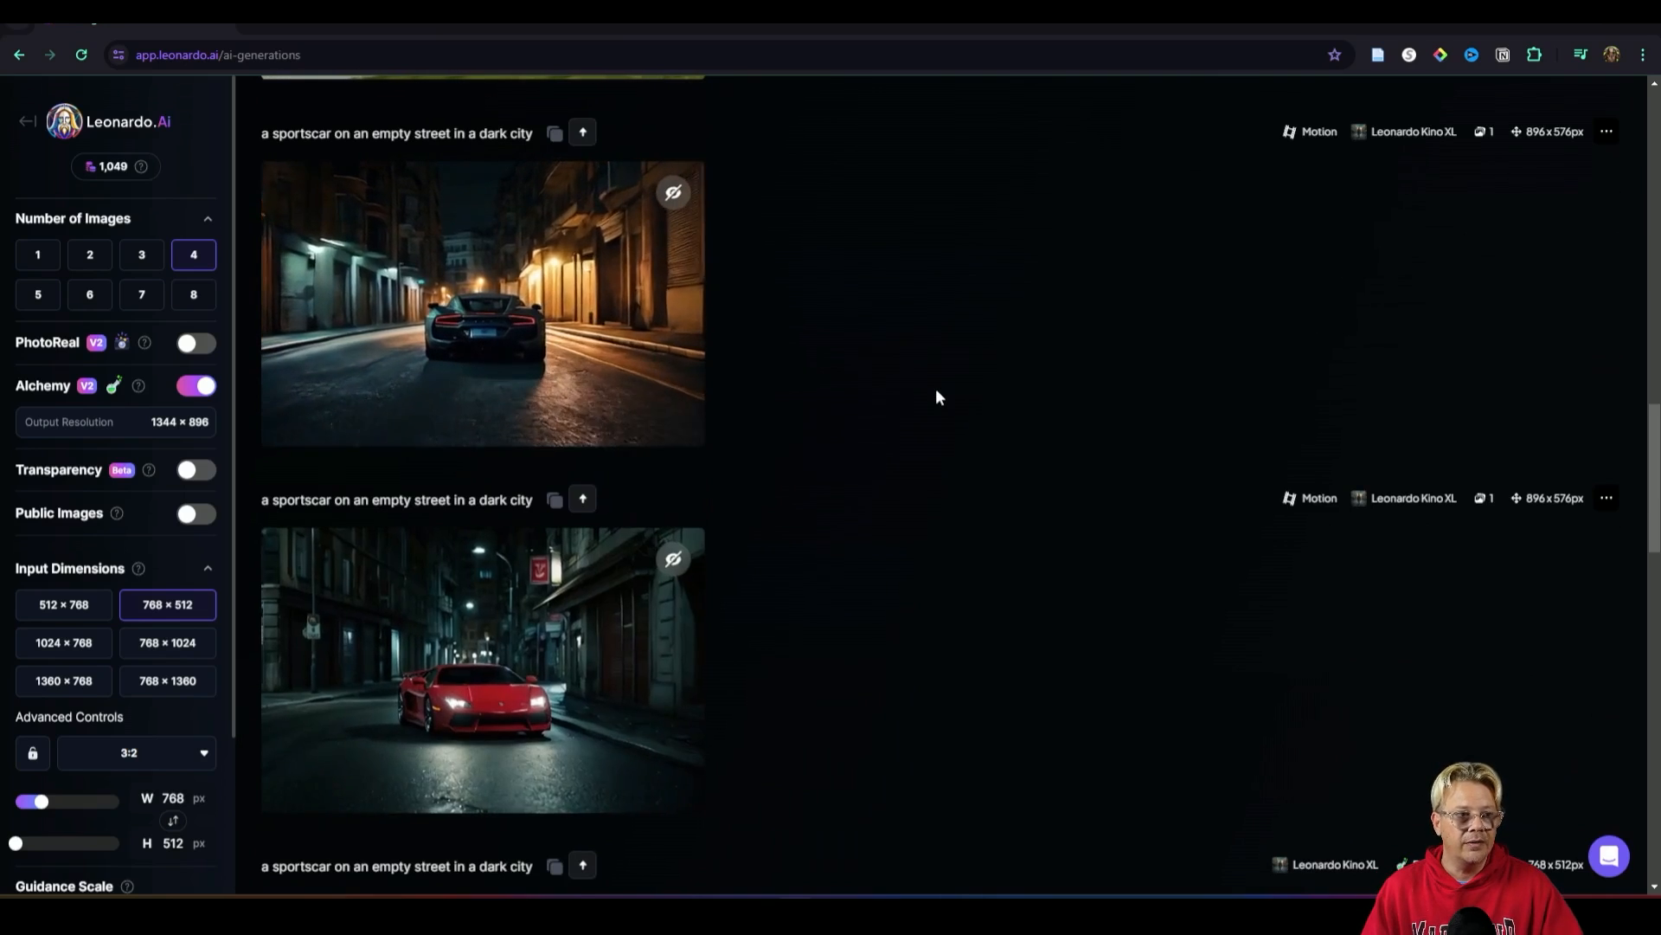